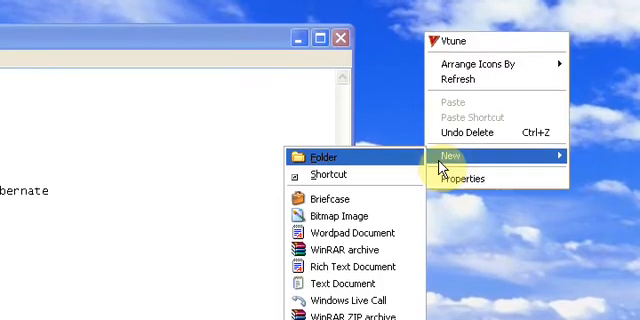
- Create a desktop shortcut running 'shutdown -s -t 0', named 'shutdown'
{"action": "left_click", "coordinate": [330, 176]}
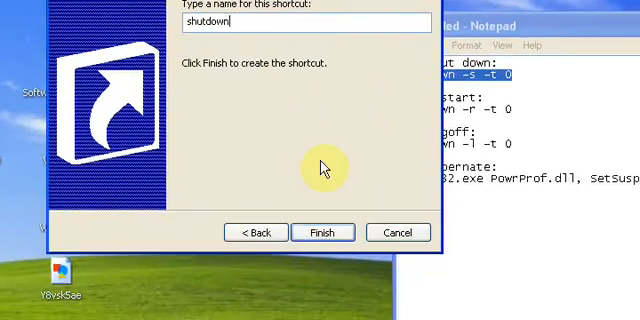
- Finish the 'shutdown' shortcut and assign it the red power icon
{"action": "left_click", "coordinate": [322, 231]}
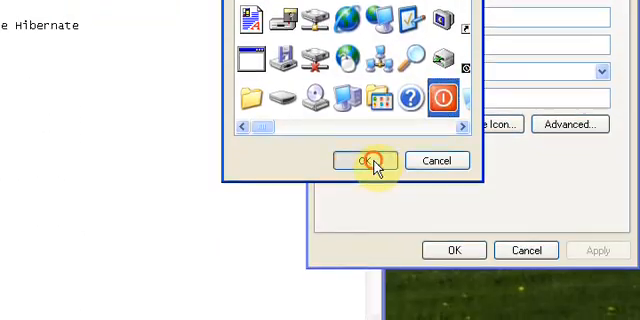
{"action": "left_click", "coordinate": [366, 160]}
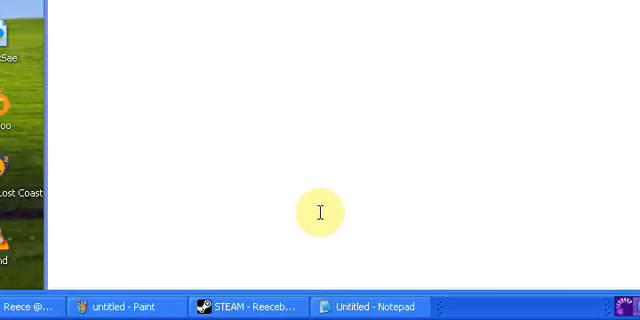
- Create a second shortcut running 'shutdown -r -t 0' and begin naming it 'Restart'
{"action": "right_click", "coordinate": [318, 212]}
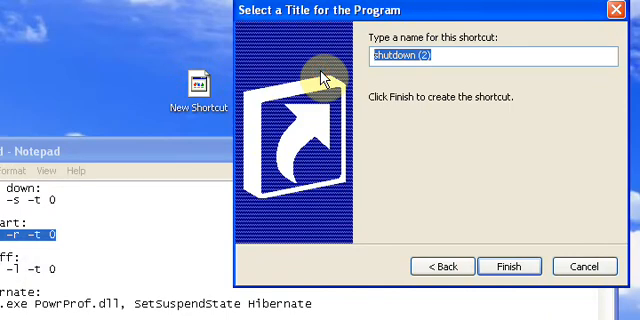
{"action": "type", "text": "Re"}
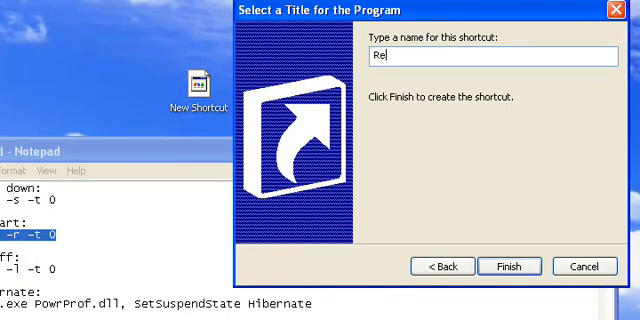